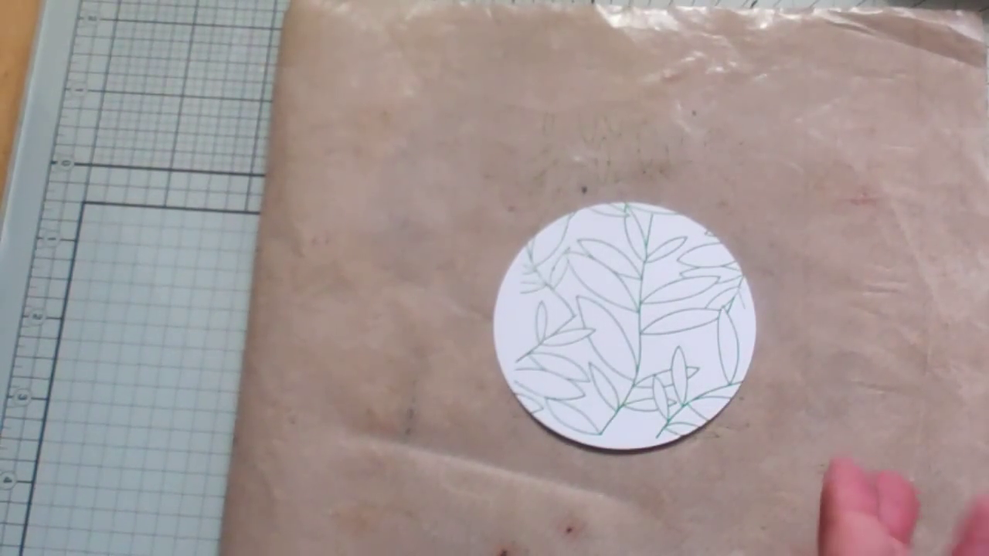
Drag the leaf-stamped white circle card down to the lower-left of the craft sheet.
{"action": "left_click_drag", "start_coordinate": [618, 325], "coordinate": [316, 478]}
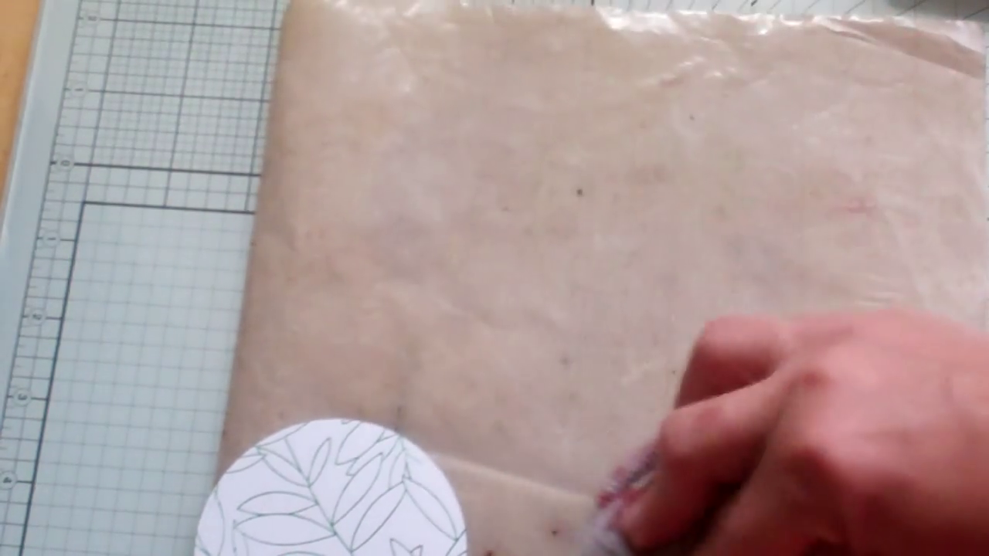